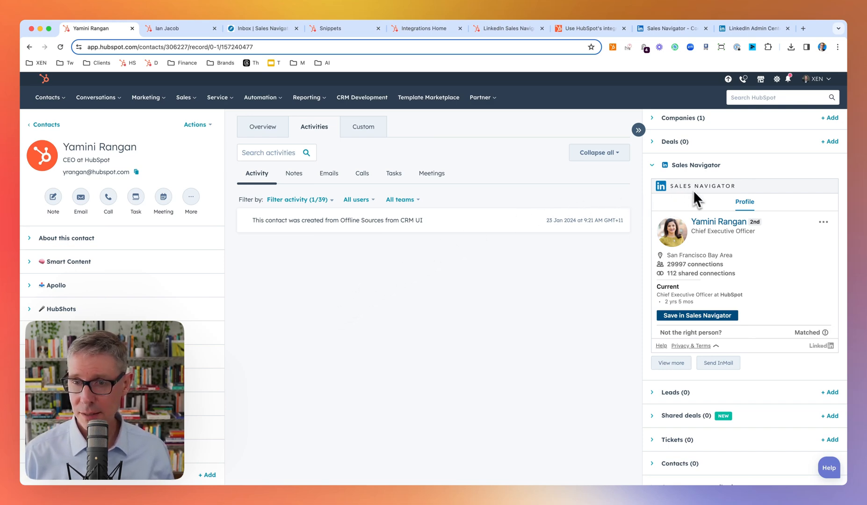
{"action": "mouse_move", "coordinate": [702, 208]}
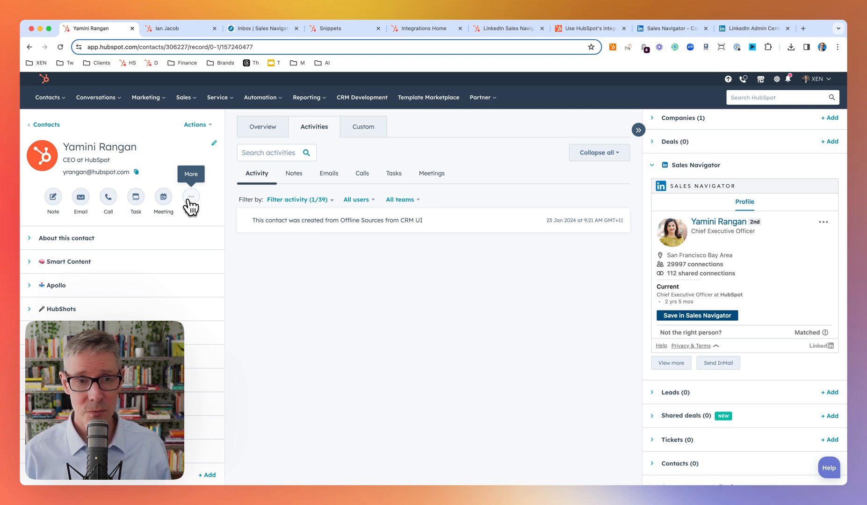
- From Integrations Home, choose View in marketplace under LinkedIn Sales Navigator's Actions
{"action": "left_click", "coordinate": [191, 196]}
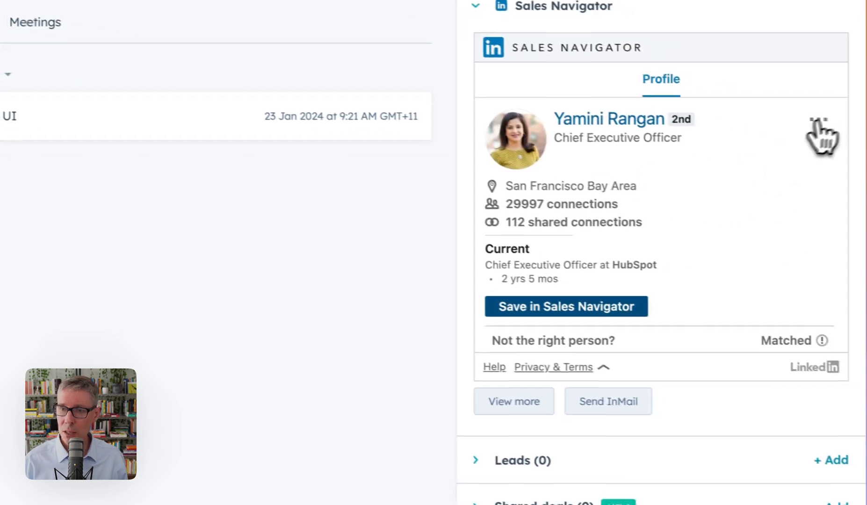
{"action": "left_click", "coordinate": [824, 125]}
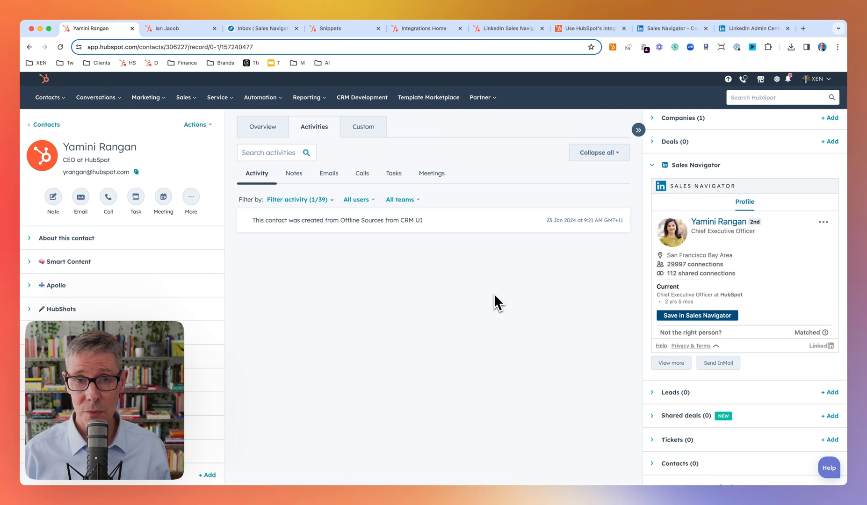
{"action": "mouse_move", "coordinate": [670, 287]}
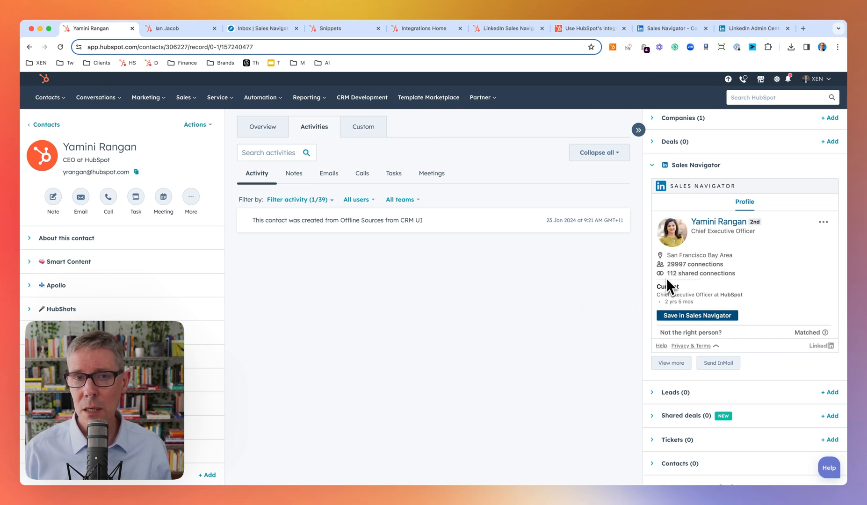
{"action": "left_click", "coordinate": [426, 28]}
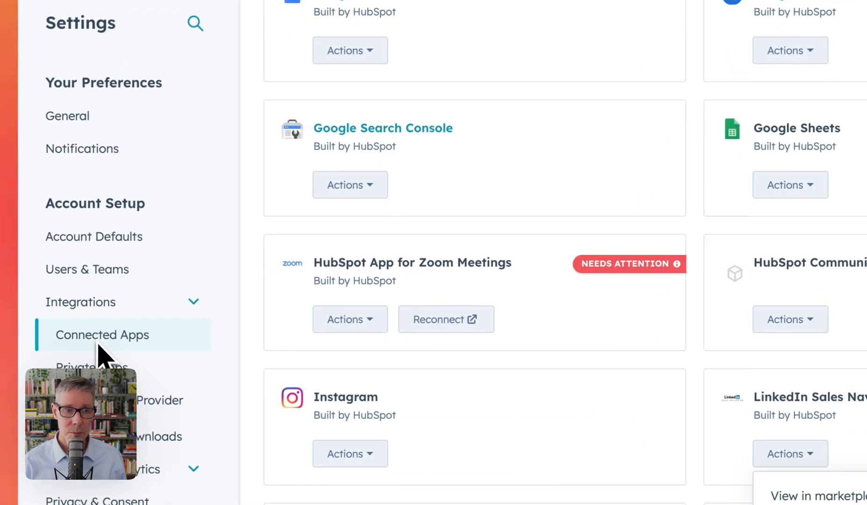
{"action": "left_click", "coordinate": [405, 312]}
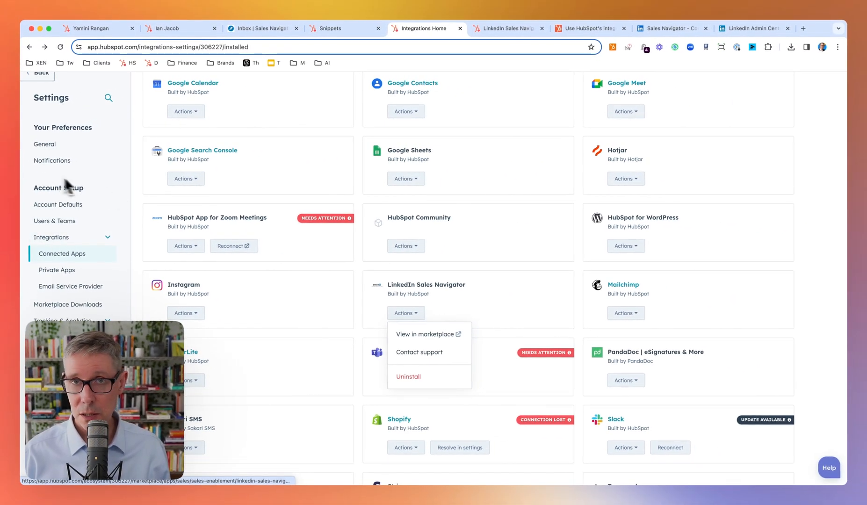
{"action": "mouse_move", "coordinate": [442, 315]}
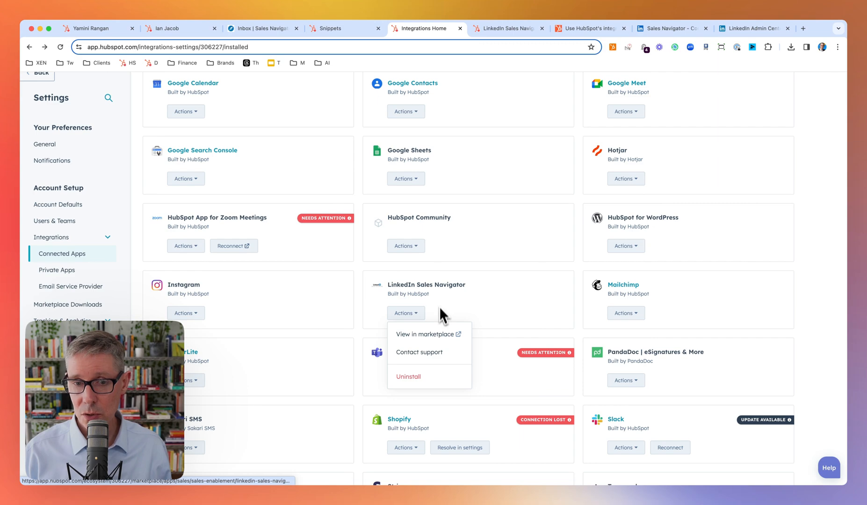
{"action": "left_click", "coordinate": [426, 334]}
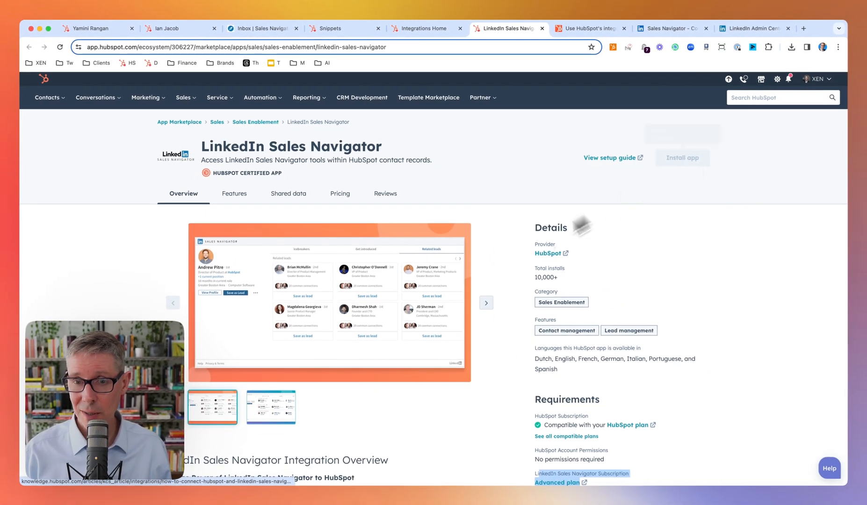
{"action": "scroll", "scroll_direction": "down", "scroll_amount": 3}
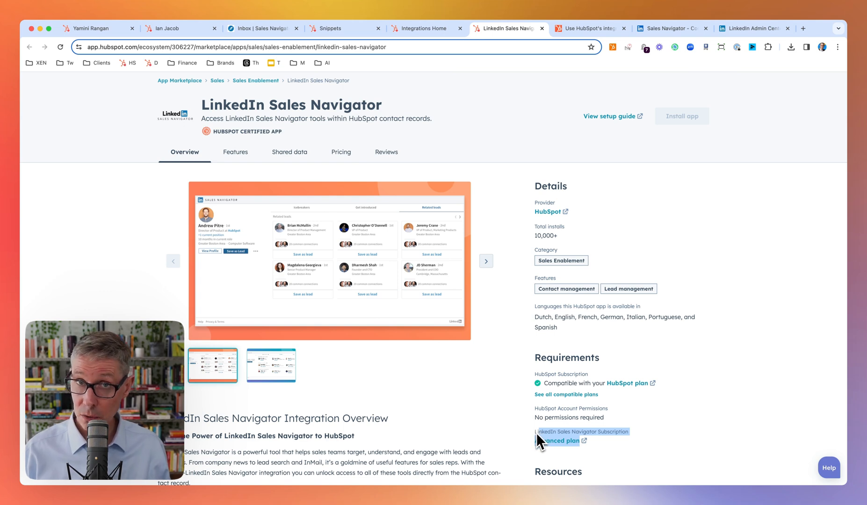
{"action": "scroll", "scroll_direction": "down", "scroll_amount": 3}
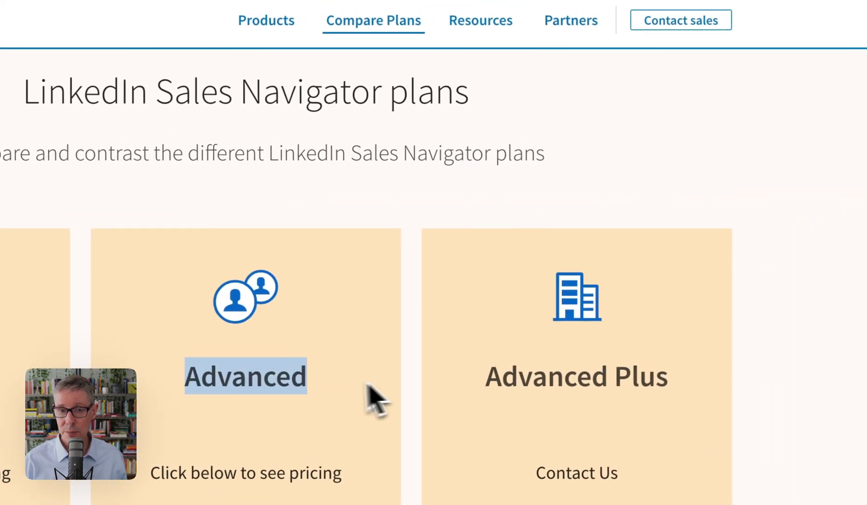
{"action": "left_click", "coordinate": [658, 36]}
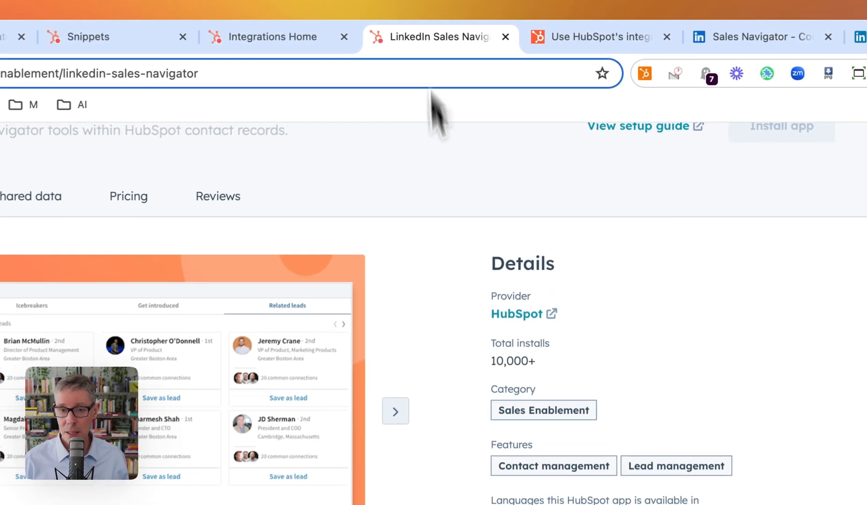
- Switch to the 'Use HubSpot's integration' help tab and scroll through the article
{"action": "left_click", "coordinate": [597, 37]}
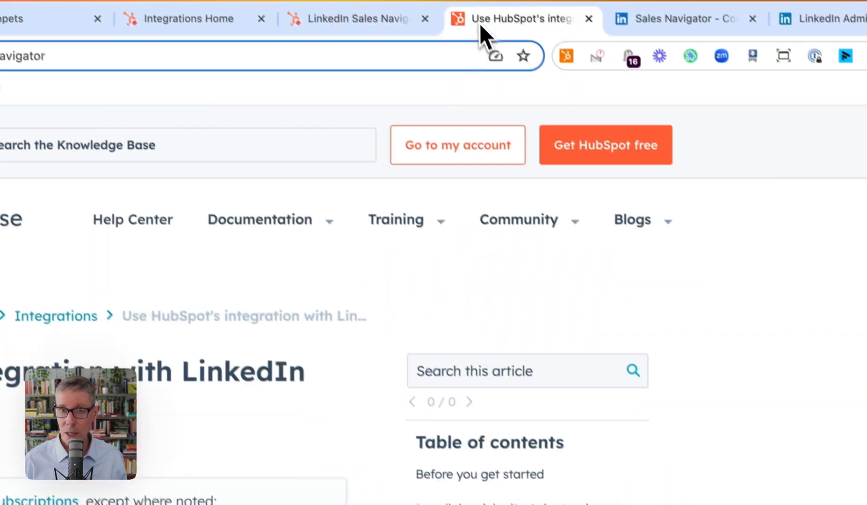
{"action": "scroll", "scroll_direction": "down", "scroll_amount": 3}
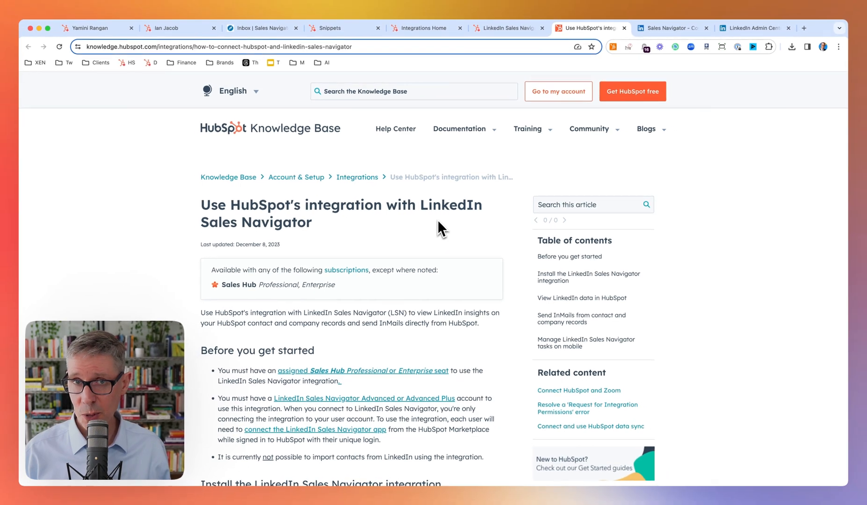
{"action": "scroll", "scroll_direction": "down", "scroll_amount": 3}
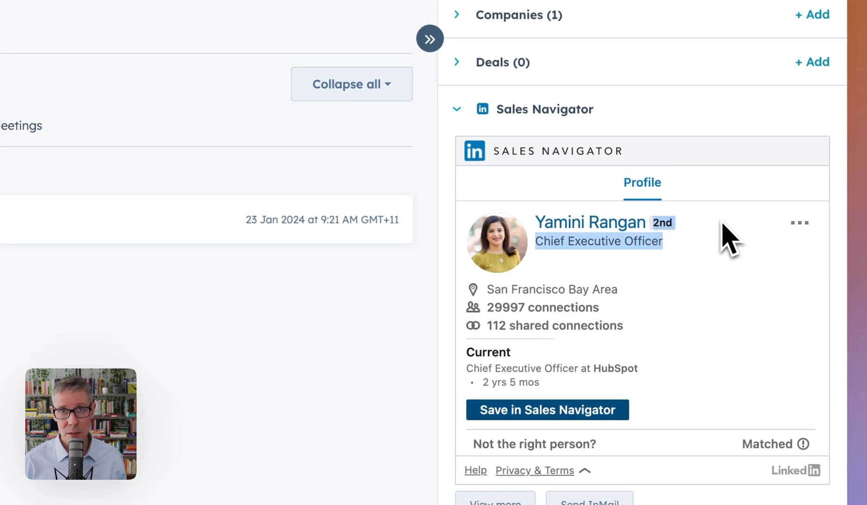
- Choose Connect from the Sales Navigator card's ⋯ menu to invite the contact
{"action": "left_click", "coordinate": [799, 223]}
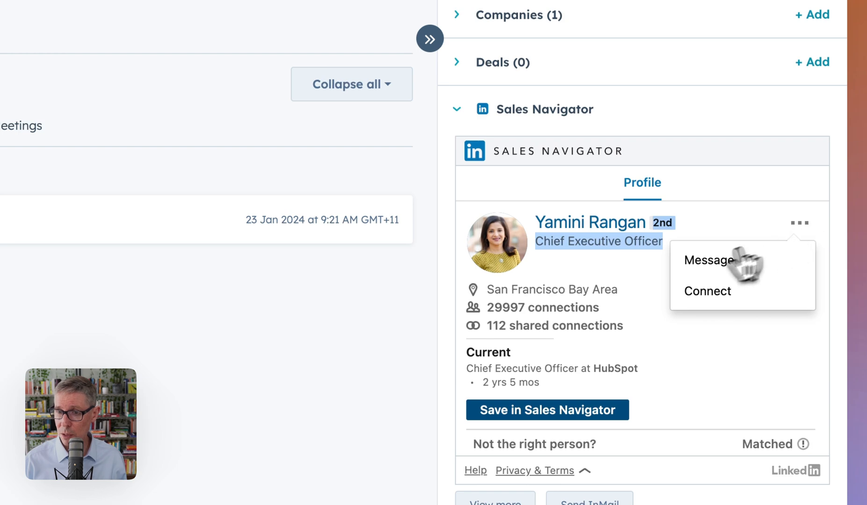
{"action": "left_click", "coordinate": [707, 290]}
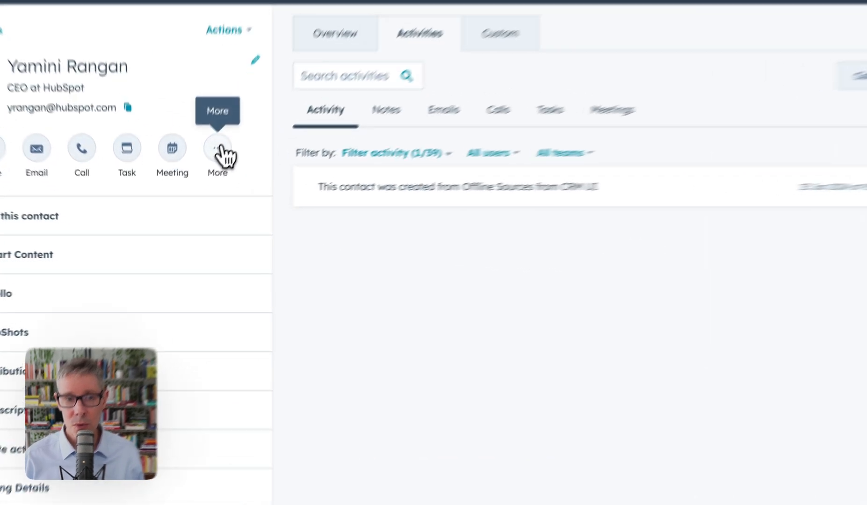
- Start a 'Log a LinkedIn message' activity and type #li to list snippets
{"action": "left_click", "coordinate": [217, 150]}
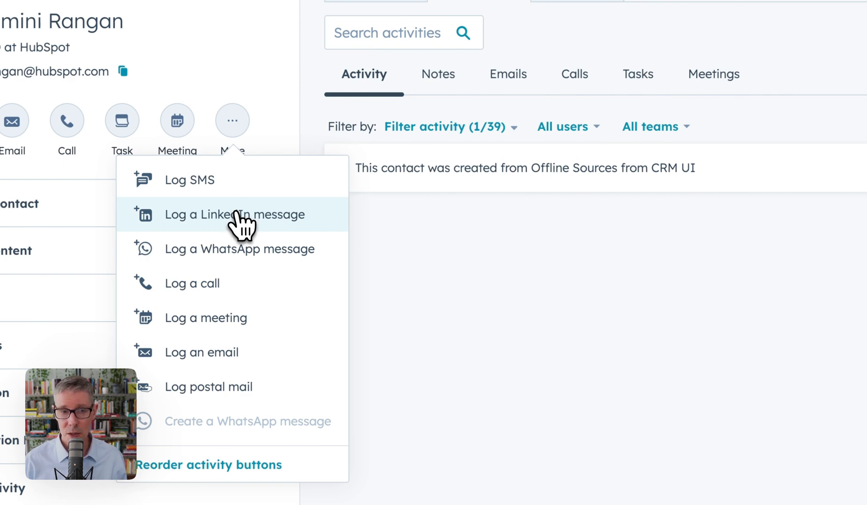
{"action": "left_click", "coordinate": [234, 215]}
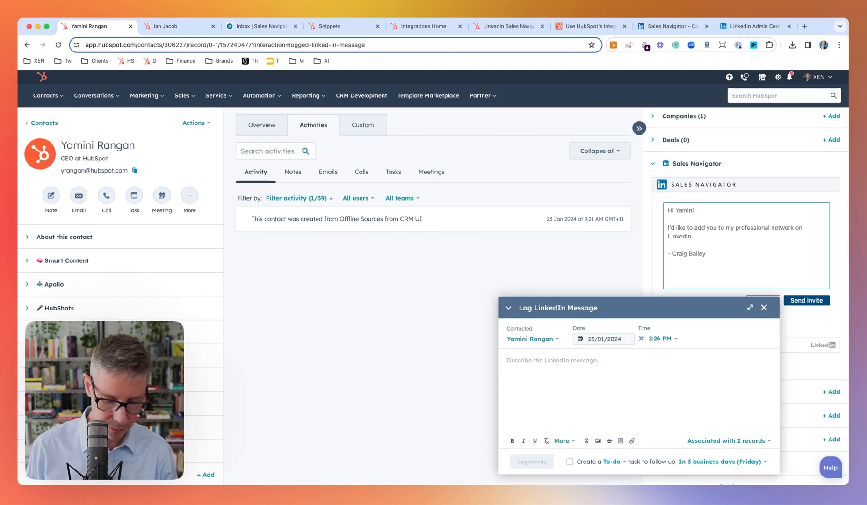
{"action": "type", "text": "#li"}
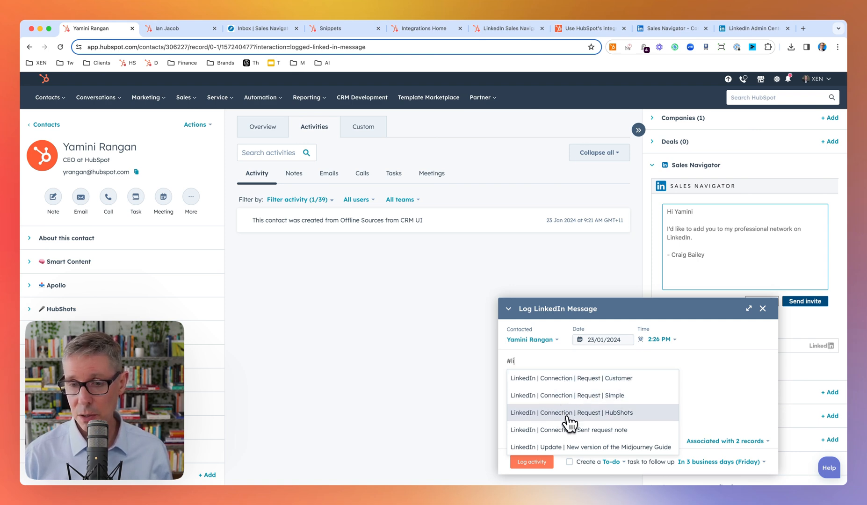
- Replace the message body with the 'LinkedIn | Connection | Request | HubShots' snippet
{"action": "left_click", "coordinate": [569, 412]}
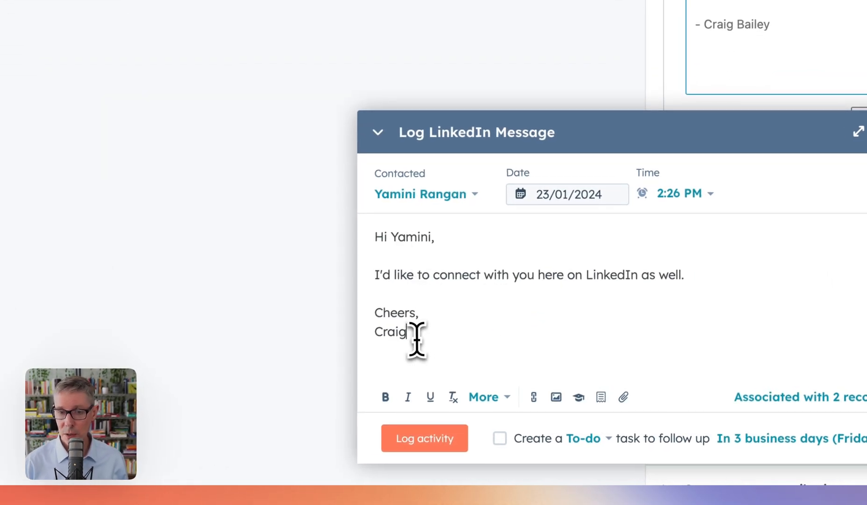
{"action": "left_click_drag", "start_coordinate": [406, 332], "coordinate": [378, 237]}
{"action": "type", "text": "#"}
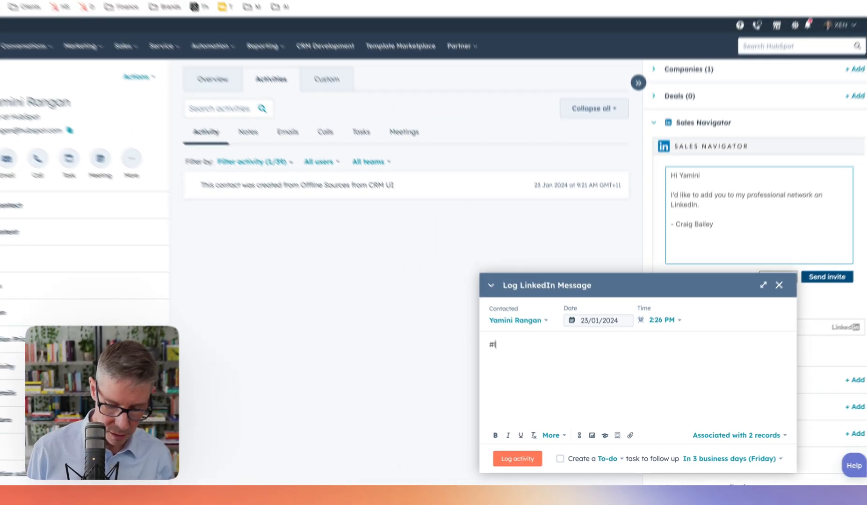
{"action": "type", "text": "li"}
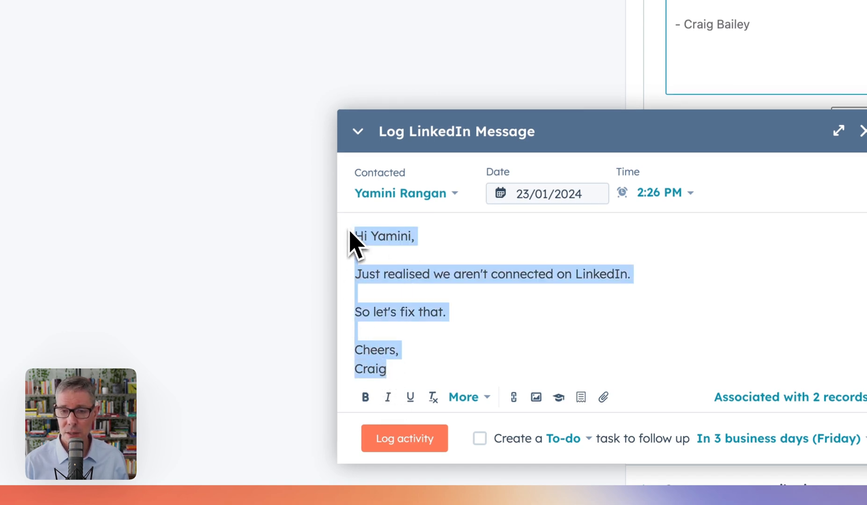
{"action": "type", "text": "#li"}
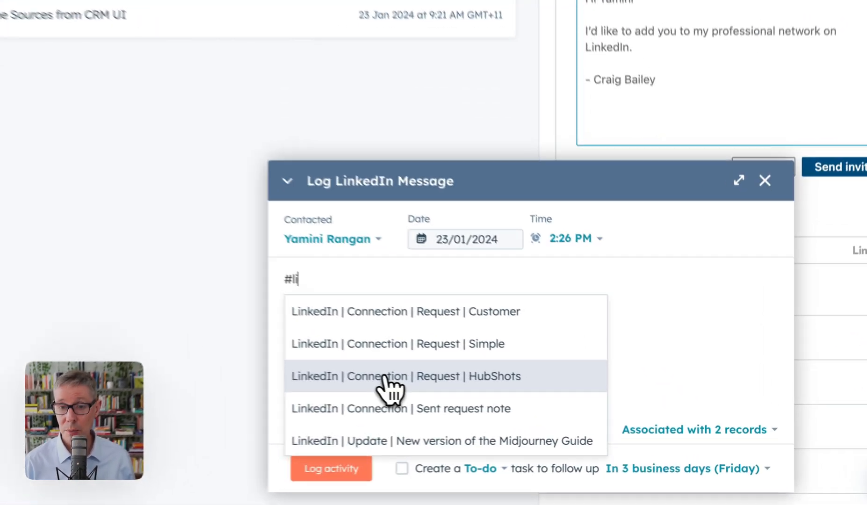
{"action": "left_click", "coordinate": [406, 376]}
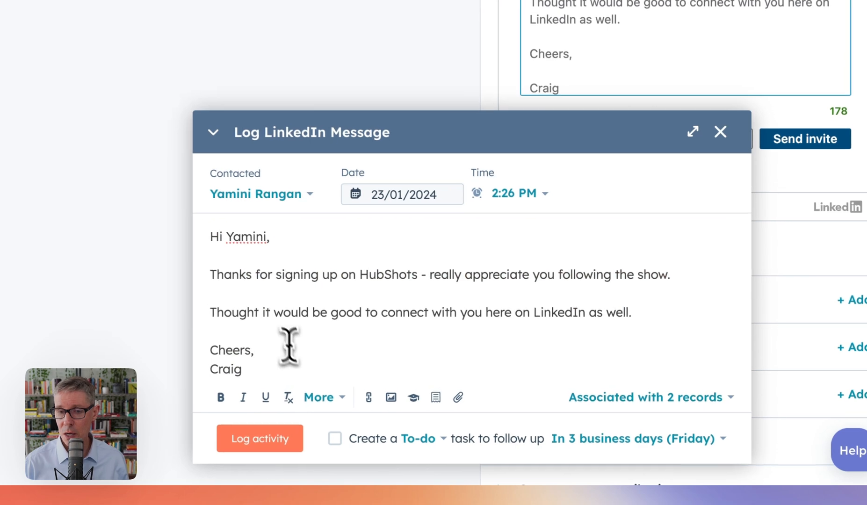
{"action": "left_click", "coordinate": [333, 438]}
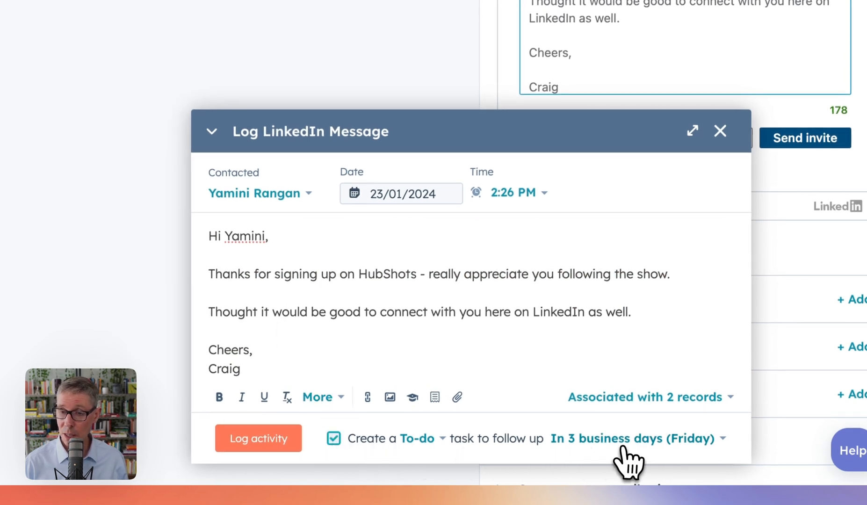
- Set the follow-up to 'In 1 week (January 30)' and log the activity
{"action": "left_click", "coordinate": [634, 438]}
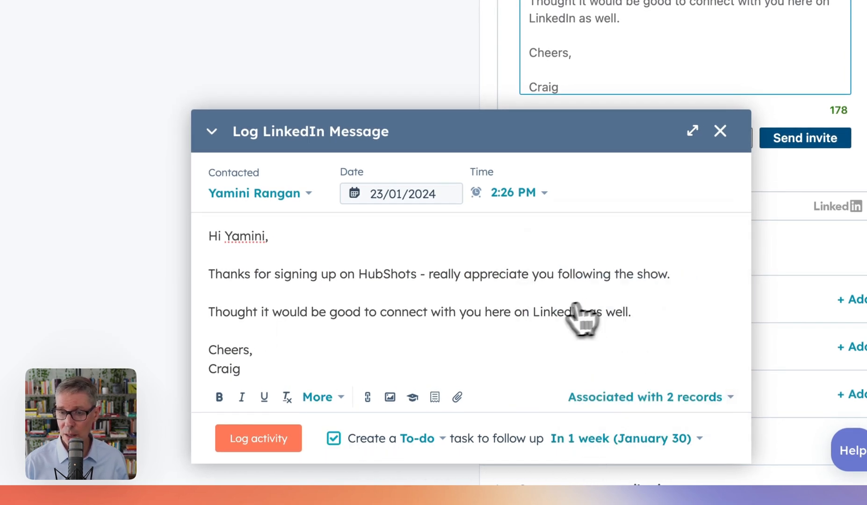
{"action": "left_click", "coordinate": [257, 438]}
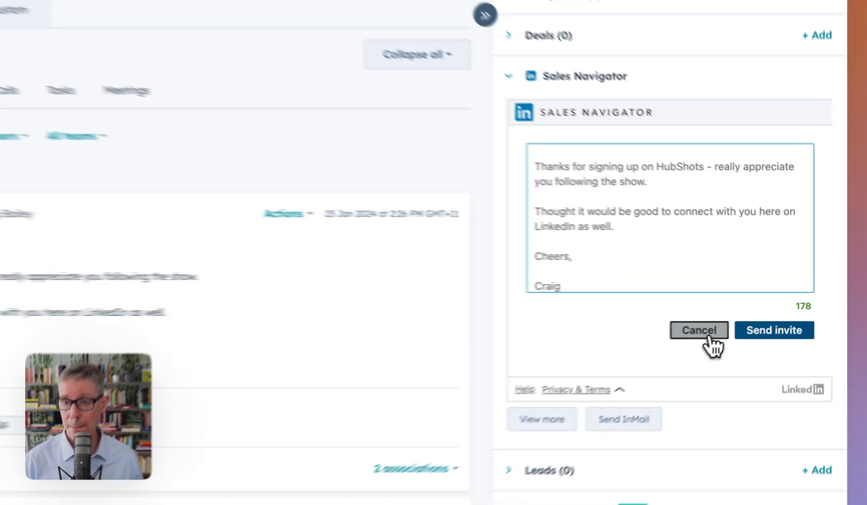
{"action": "left_click", "coordinate": [697, 330]}
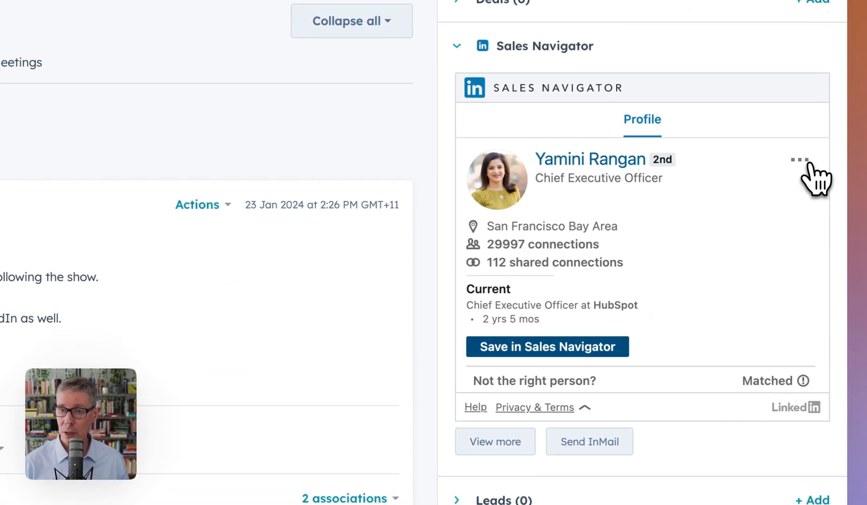
{"action": "left_click", "coordinate": [799, 160]}
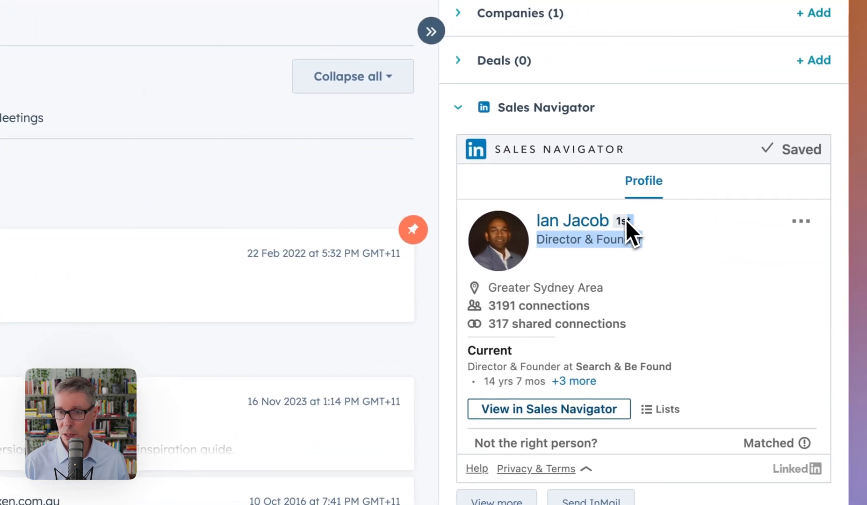
{"action": "mouse_move", "coordinate": [694, 260]}
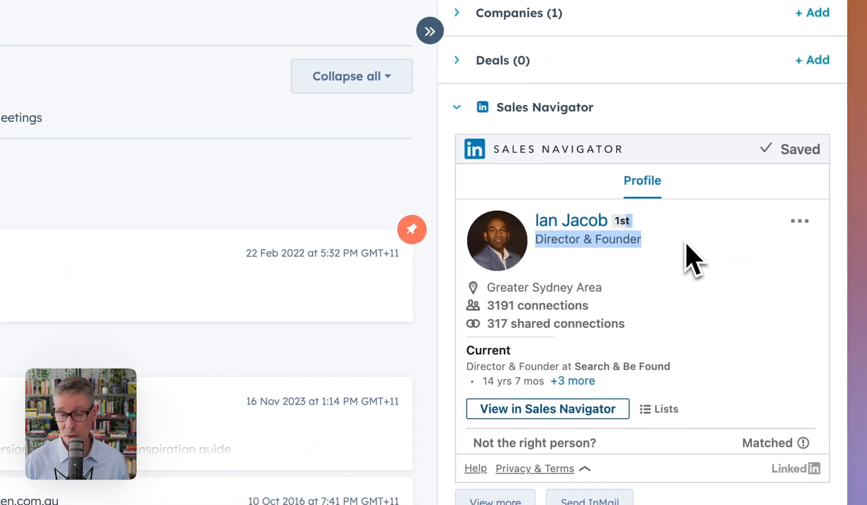
{"action": "left_click", "coordinate": [799, 221]}
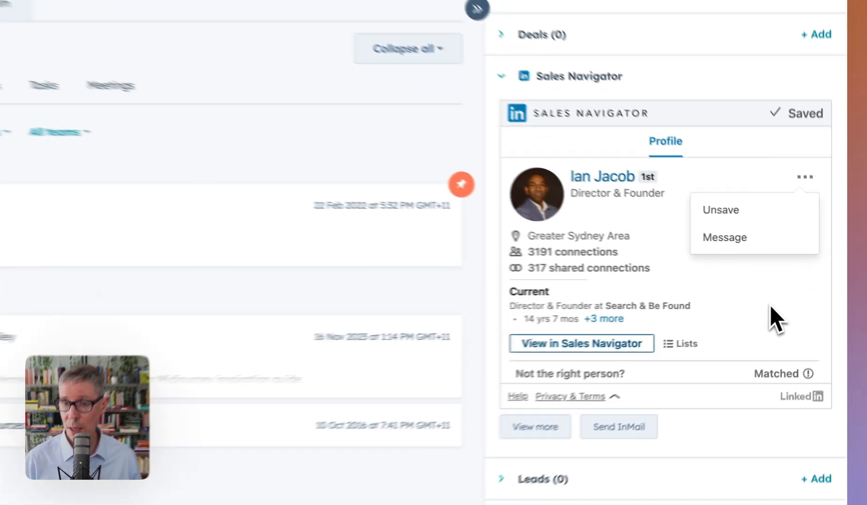
{"action": "left_click", "coordinate": [116, 21]}
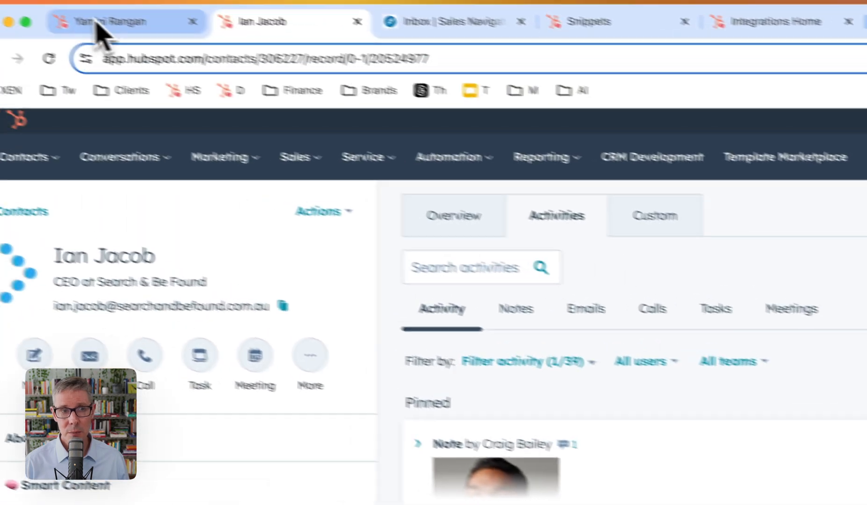
- View Yamini Rangan's Get introduced tab, then go back to her contact record
{"action": "left_click", "coordinate": [111, 21]}
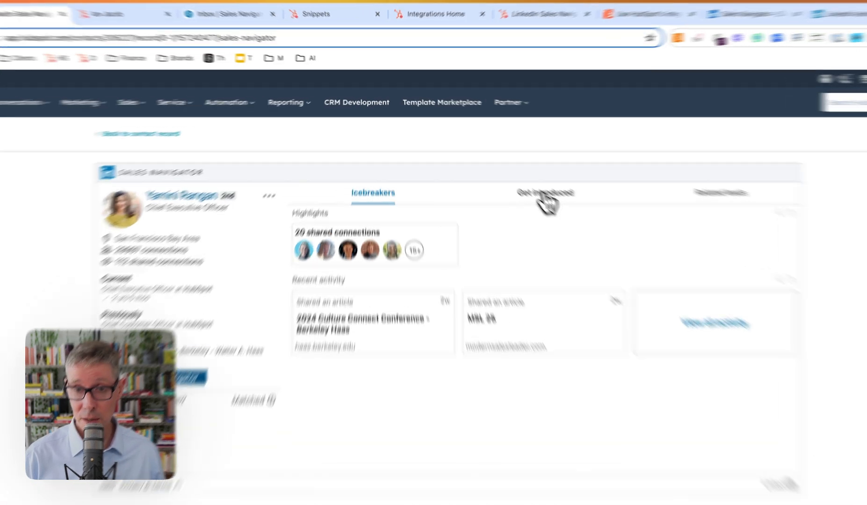
{"action": "left_click", "coordinate": [545, 193]}
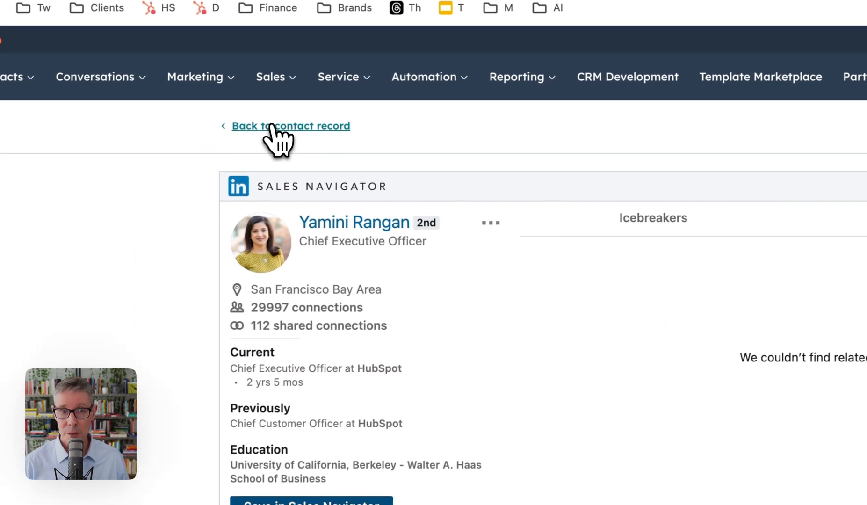
{"action": "left_click", "coordinate": [290, 126]}
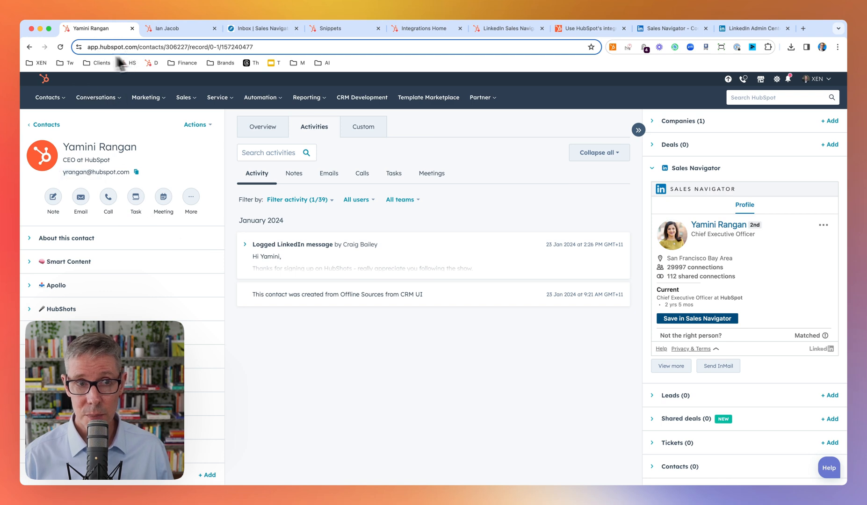
{"action": "mouse_move", "coordinate": [375, 371]}
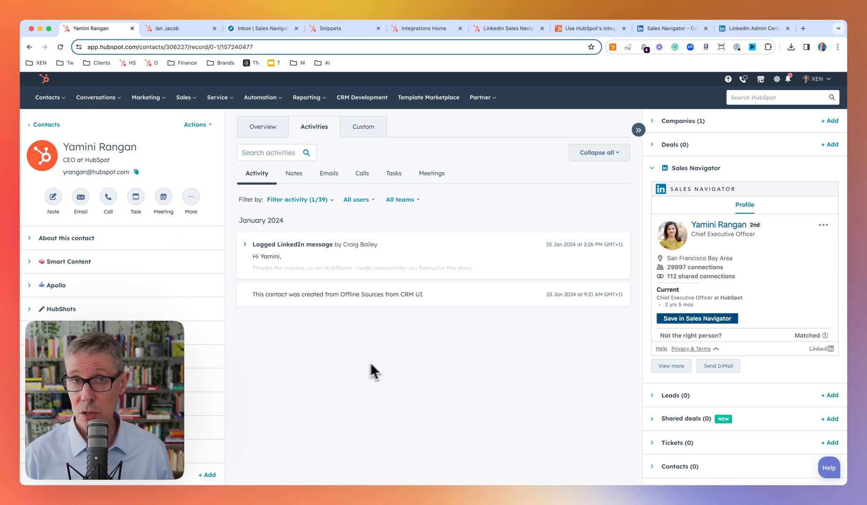
{"action": "mouse_move", "coordinate": [455, 372]}
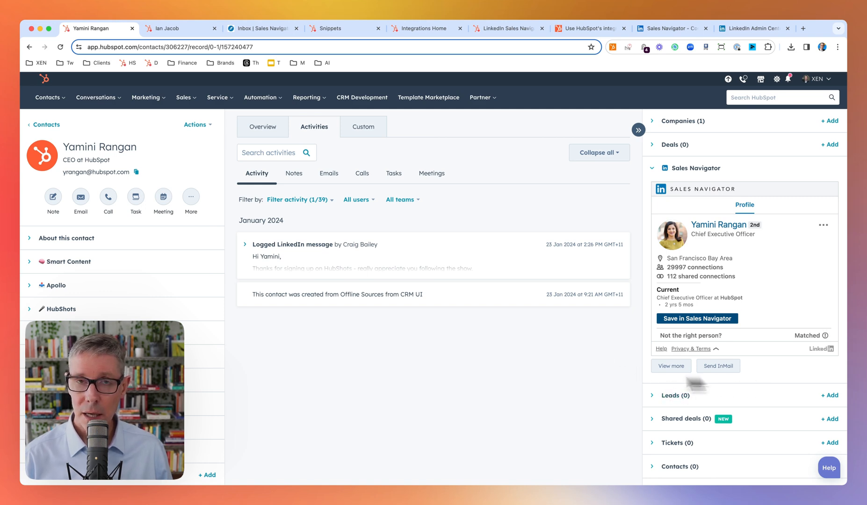
{"action": "mouse_move", "coordinate": [506, 384]}
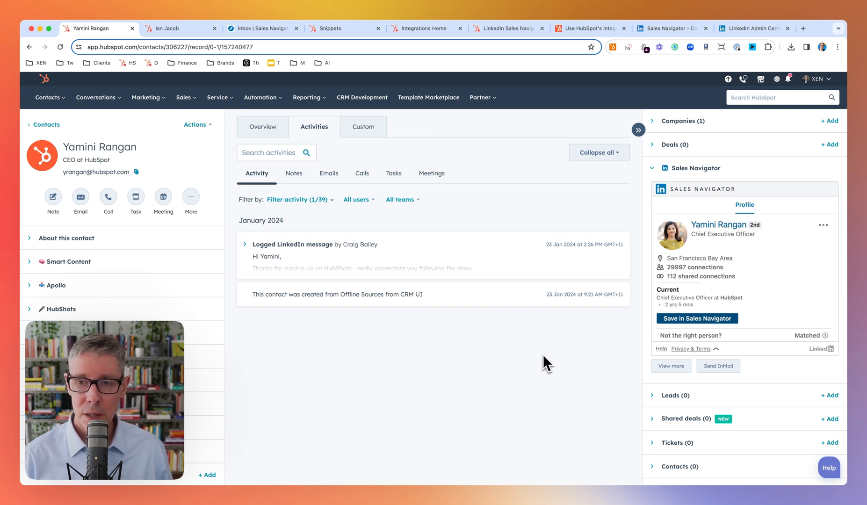
{"action": "left_click", "coordinate": [176, 28]}
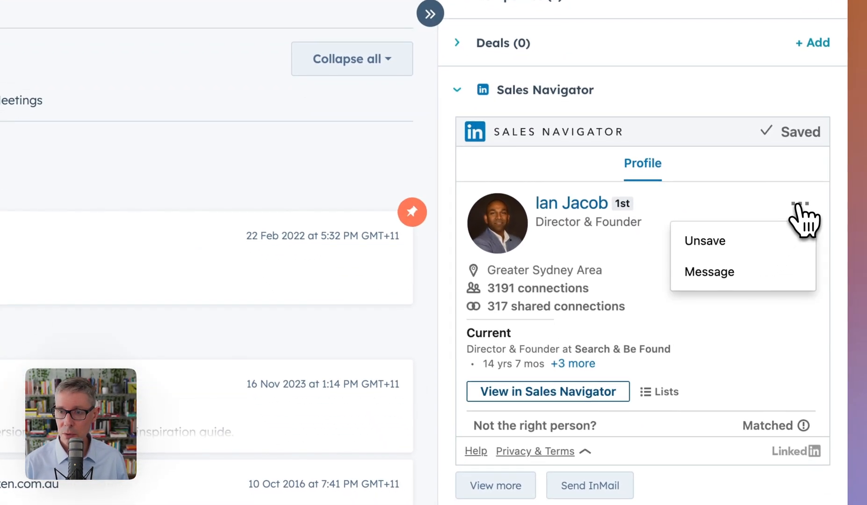
{"action": "left_click", "coordinate": [709, 272]}
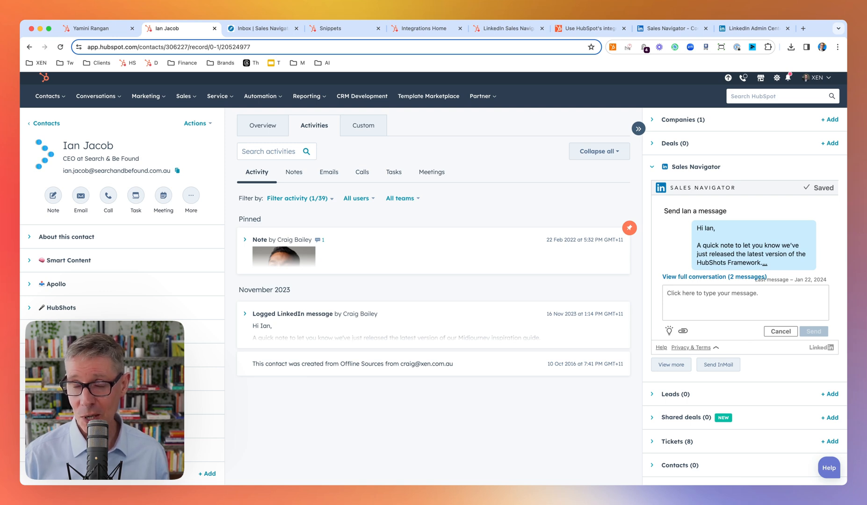
{"action": "mouse_move", "coordinate": [647, 293]}
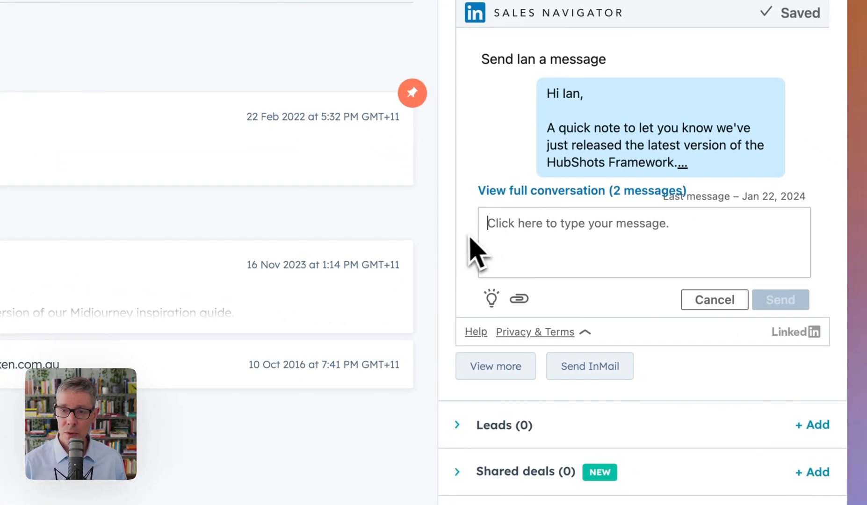
{"action": "mouse_move", "coordinate": [707, 302]}
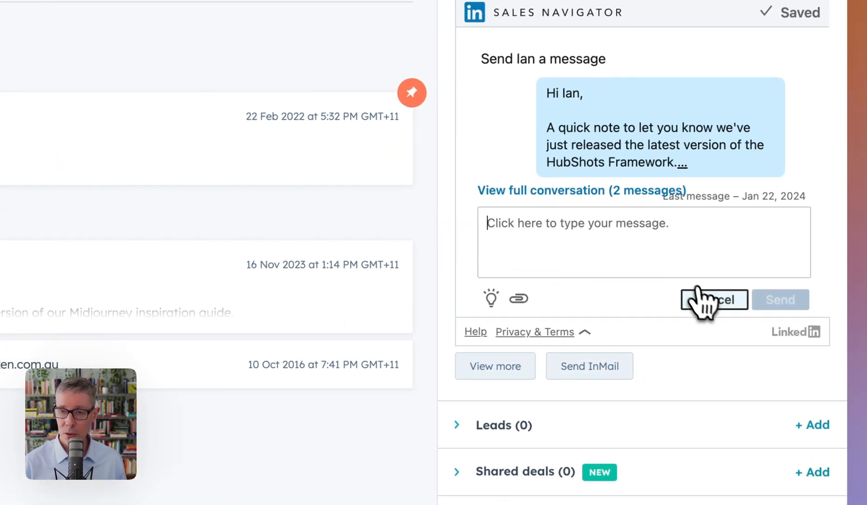
{"action": "left_click", "coordinate": [713, 299]}
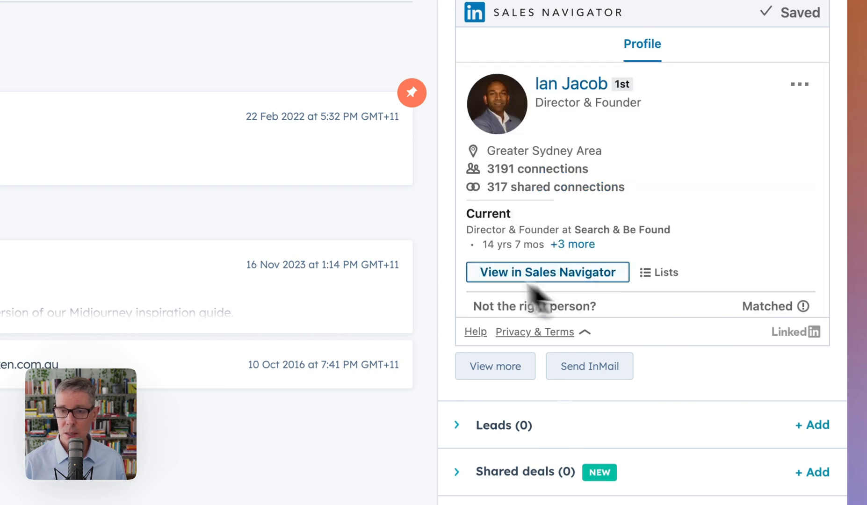
{"action": "mouse_move", "coordinate": [424, 239]}
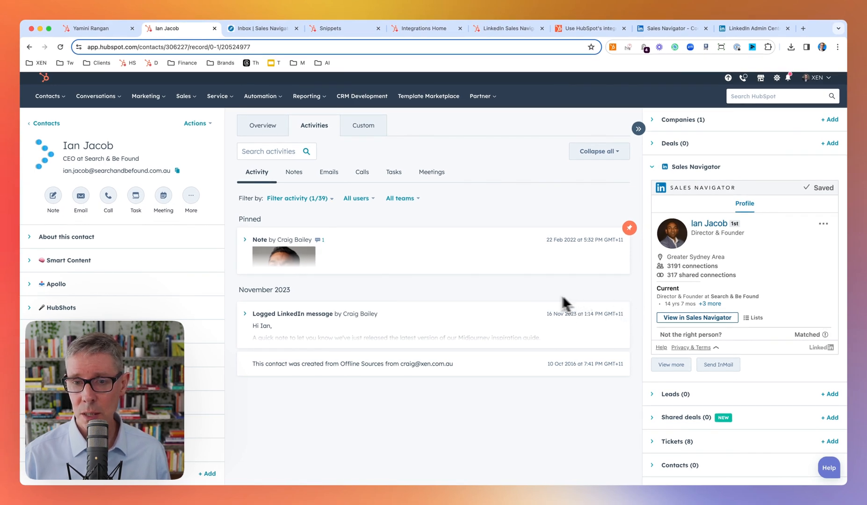
{"action": "mouse_move", "coordinate": [530, 301]}
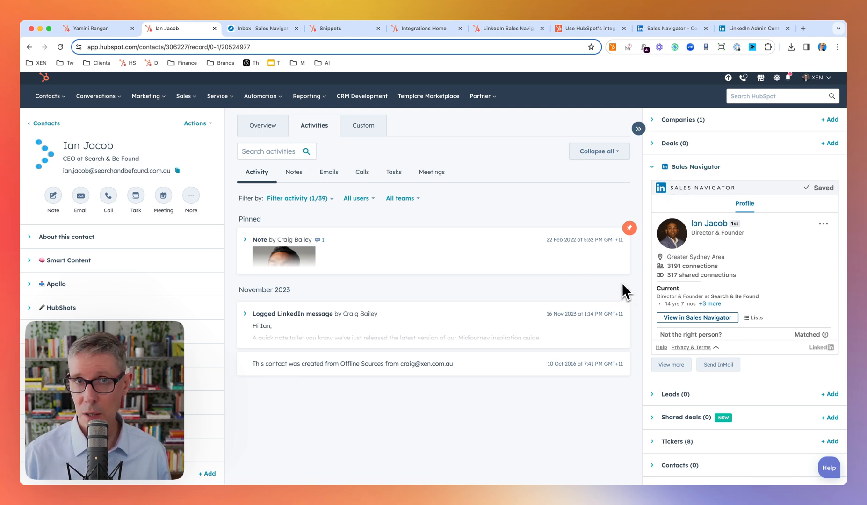
{"action": "mouse_move", "coordinate": [628, 288]}
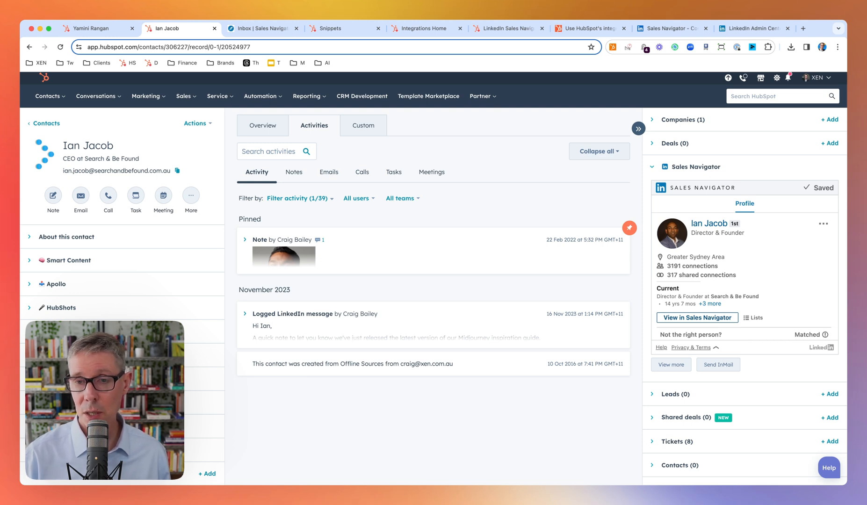
{"action": "mouse_move", "coordinate": [640, 287]}
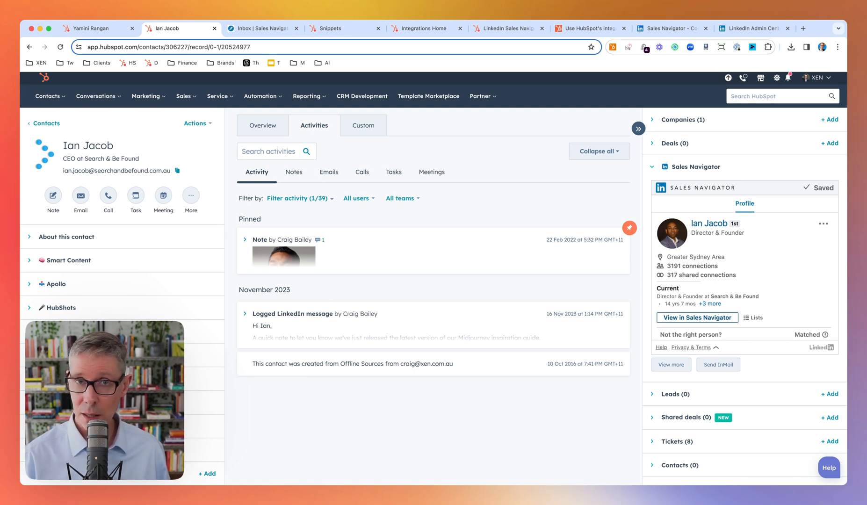
{"action": "mouse_move", "coordinate": [641, 292]}
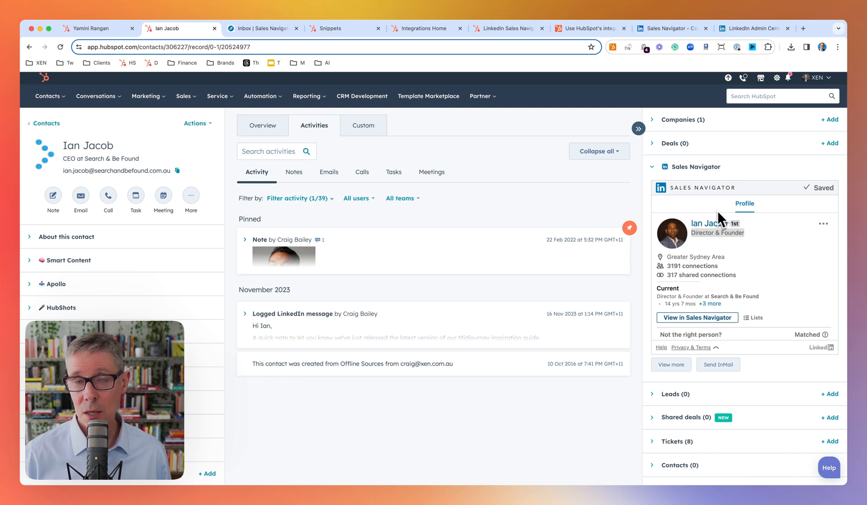
{"action": "left_click", "coordinate": [191, 195]}
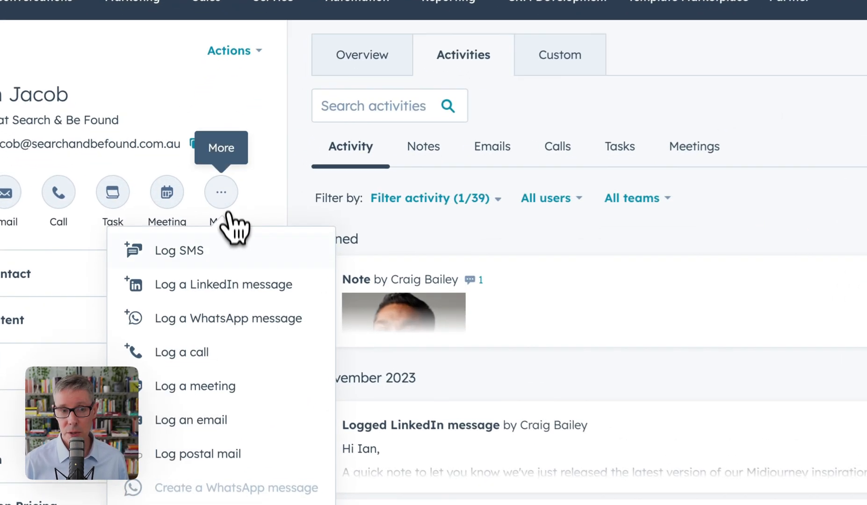